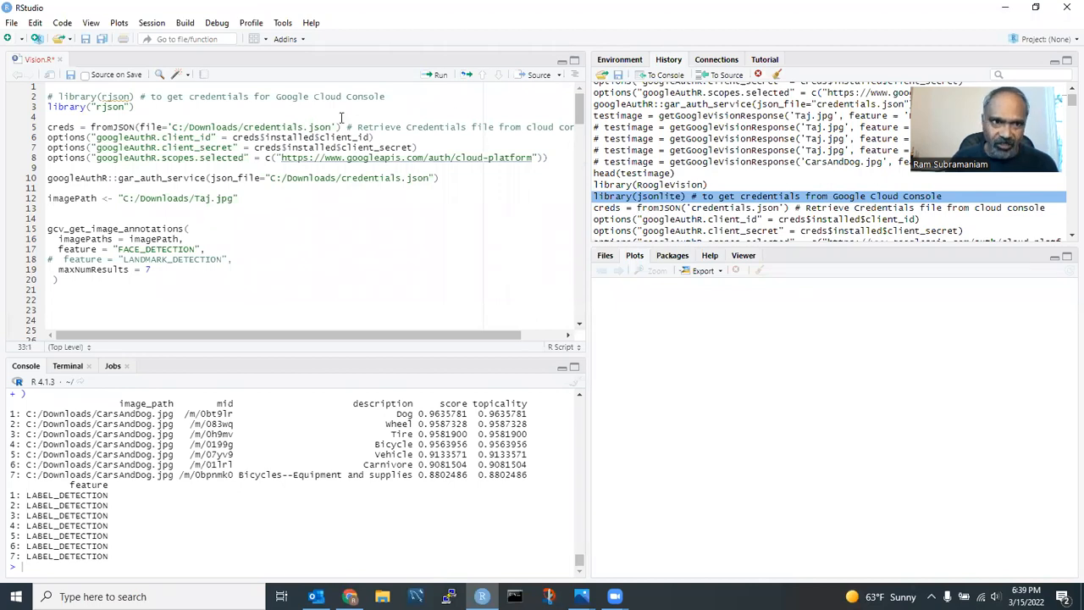
# Step: View the Taj.jpg photo and put it away
pyautogui.doubleClick(112, 107)
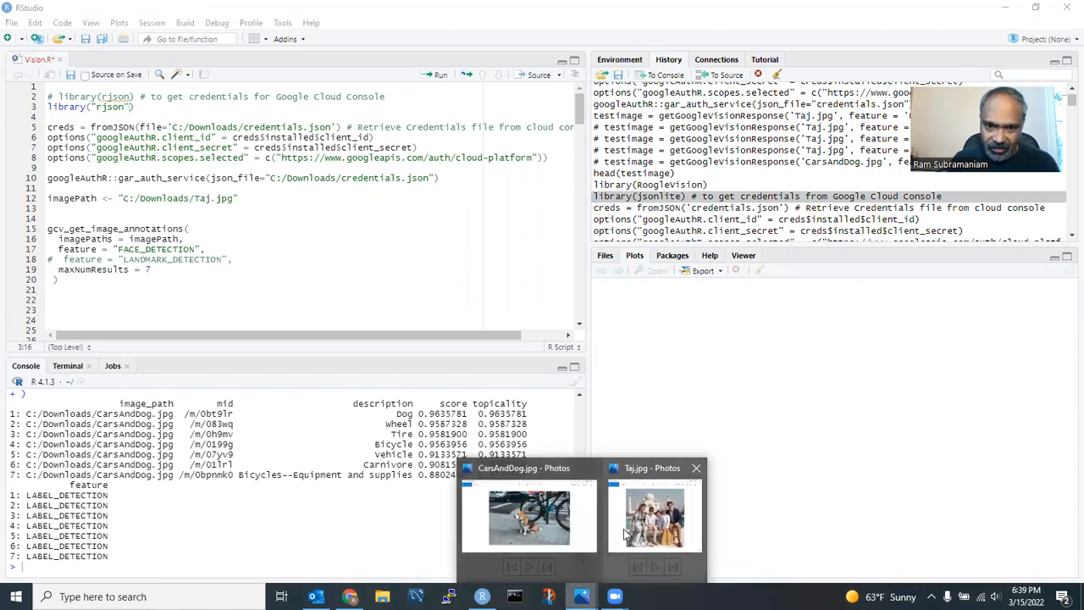
pyautogui.click(653, 516)
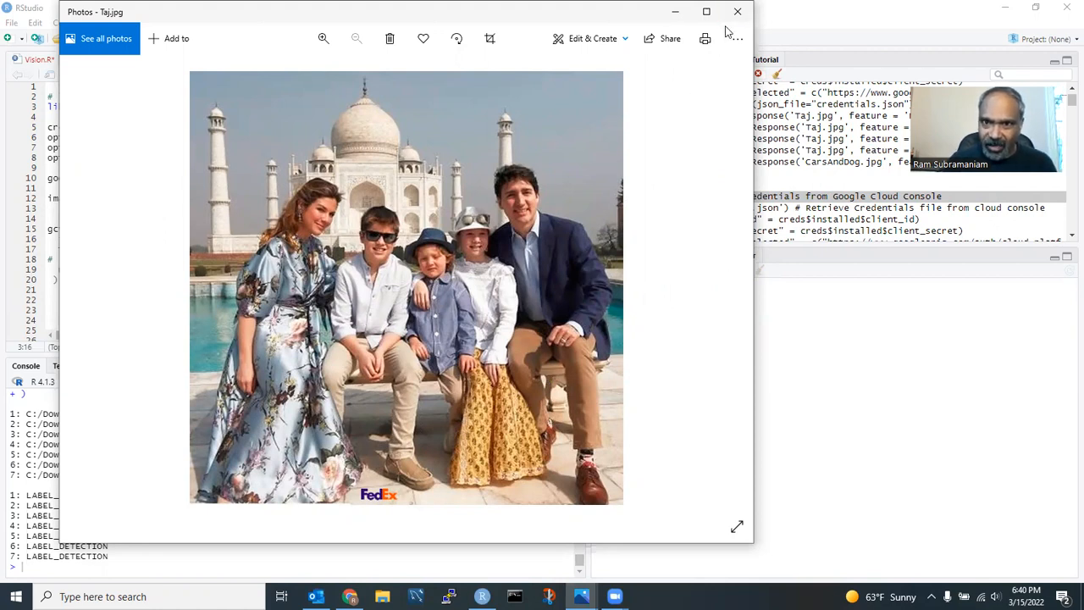
pyautogui.click(735, 10)
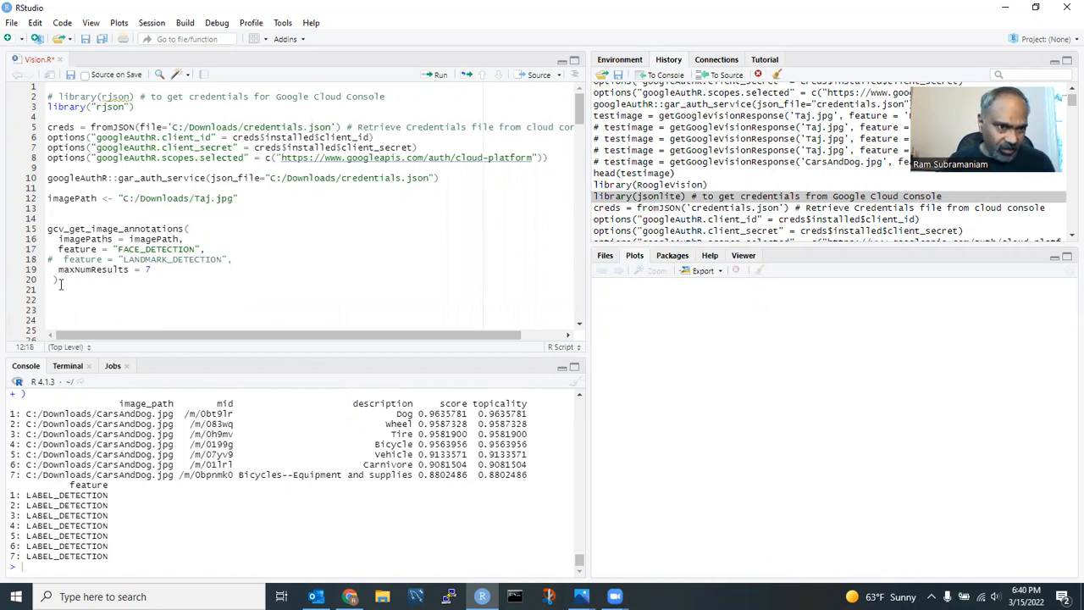
# Step: Run the whole script to get face-detection results for Taj.jpg
pyautogui.moveTo(48, 107); pyautogui.dragTo(54, 269)
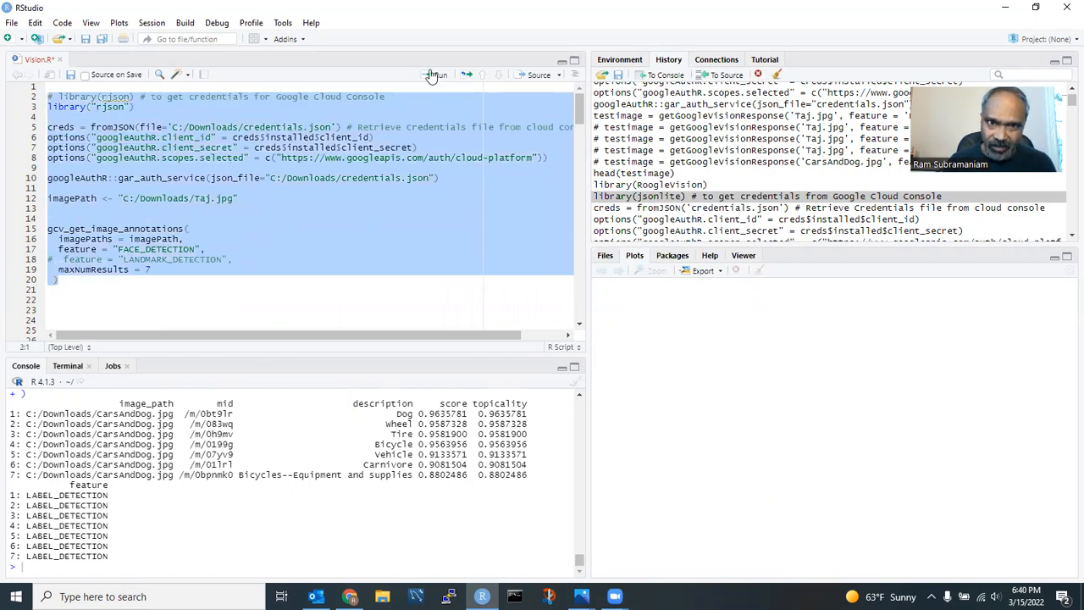
pyautogui.click(433, 75)
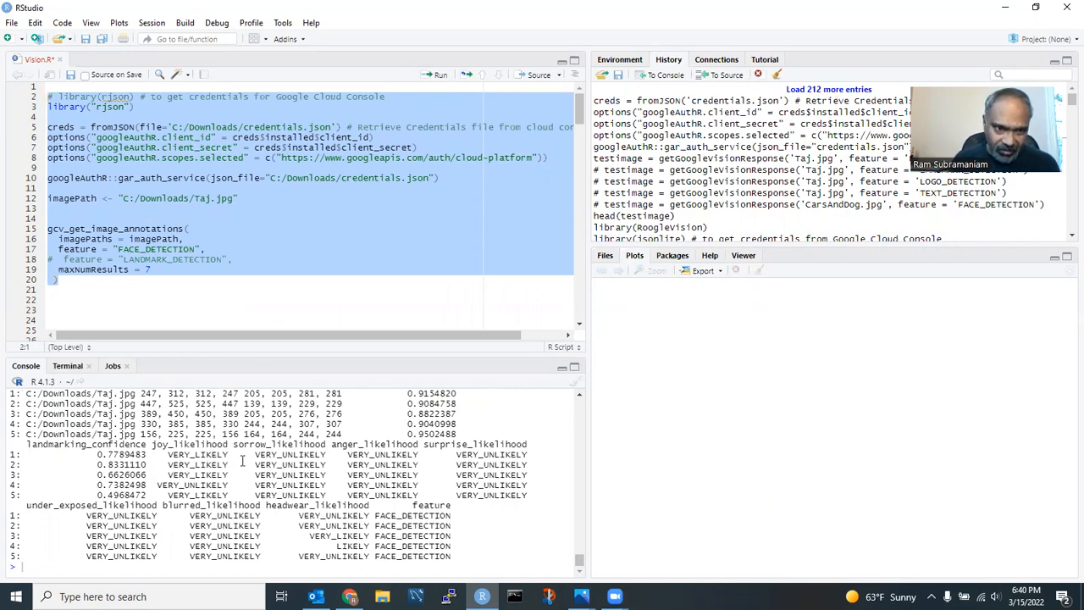
pyautogui.moveTo(362, 473)
pyautogui.write('# ')
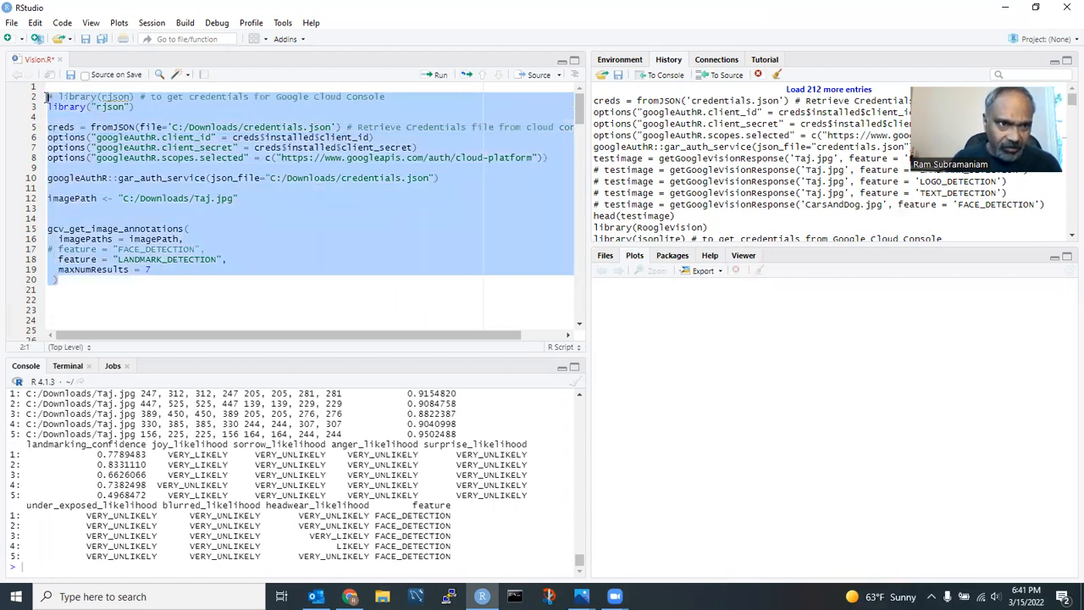
# Step: Run landmark detection returning Taj Mahal with coordinates, then select the imagePath and annotation request lines
pyautogui.click(437, 75)
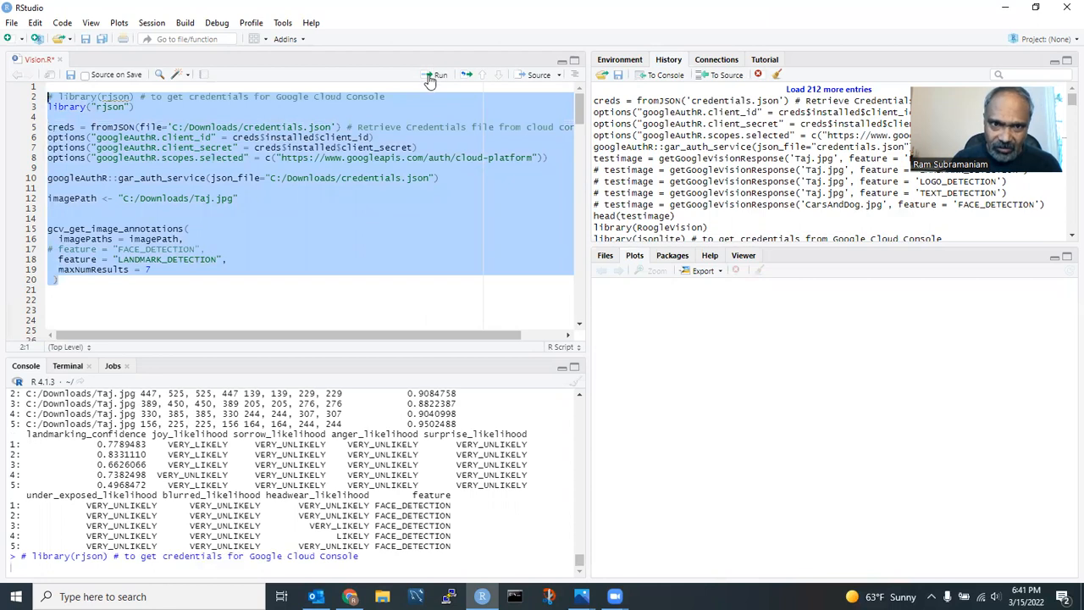
pyautogui.click(437, 75)
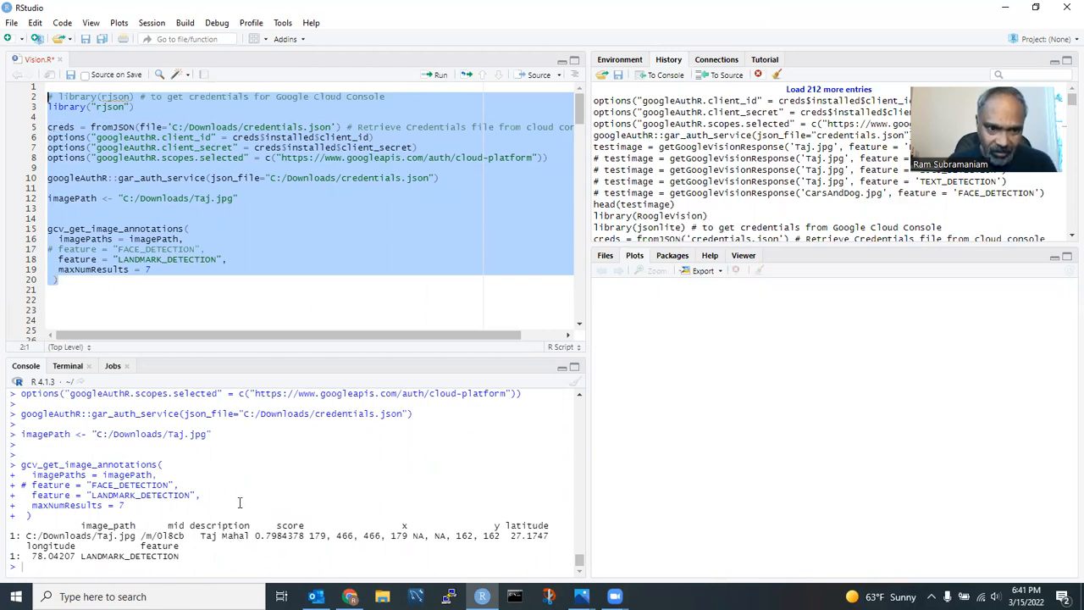
pyautogui.click(164, 292)
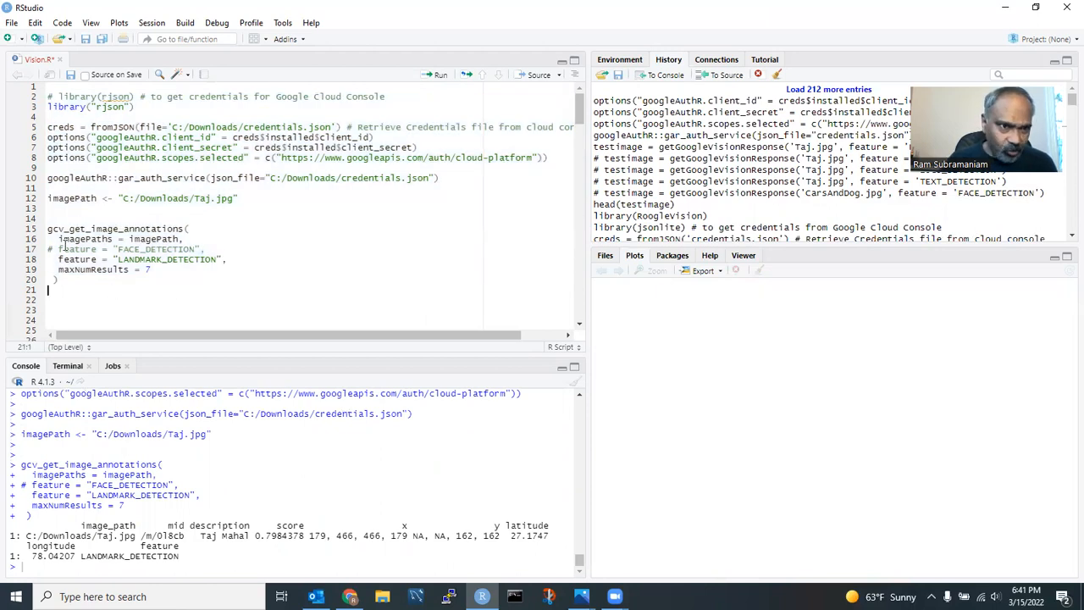
pyautogui.moveTo(48, 227); pyautogui.dragTo(65, 280)
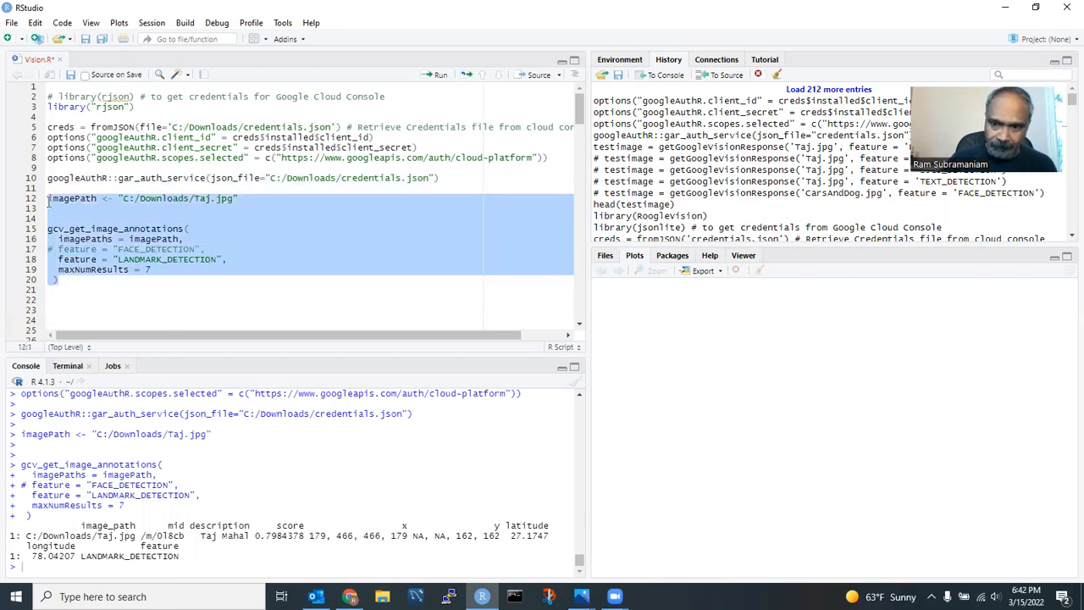
# Step: Replace the Taj request with LABEL_DETECTION on C:/Downloads/CarsAndDog.jpg, maxNumResults = 10, and run it
pyautogui.press('Delete')
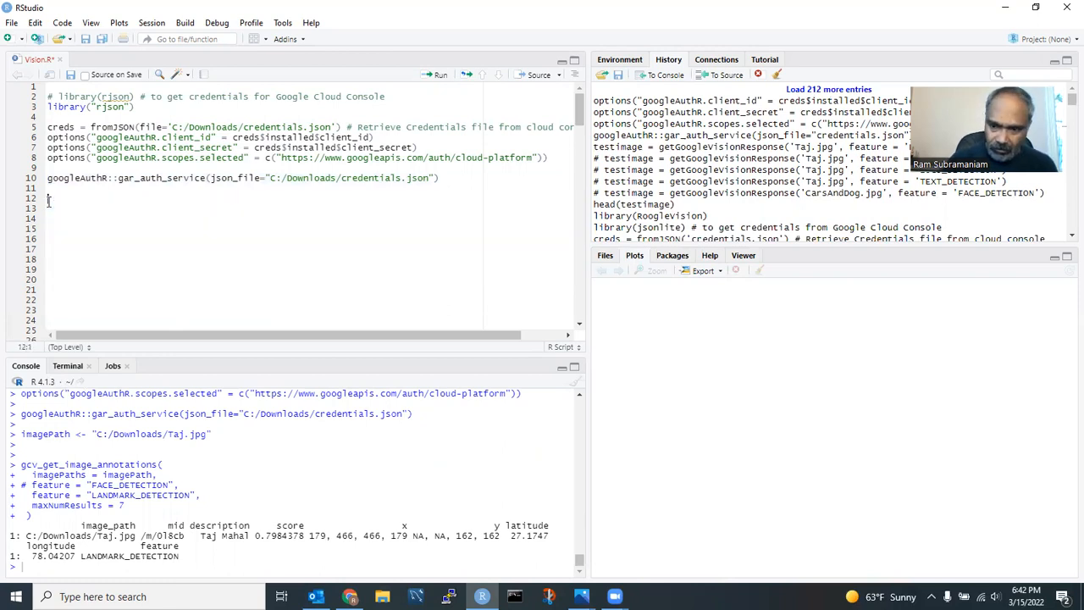
pyautogui.write('imagePath <- "C:/Downloads/CarsAndDog.jpg"')
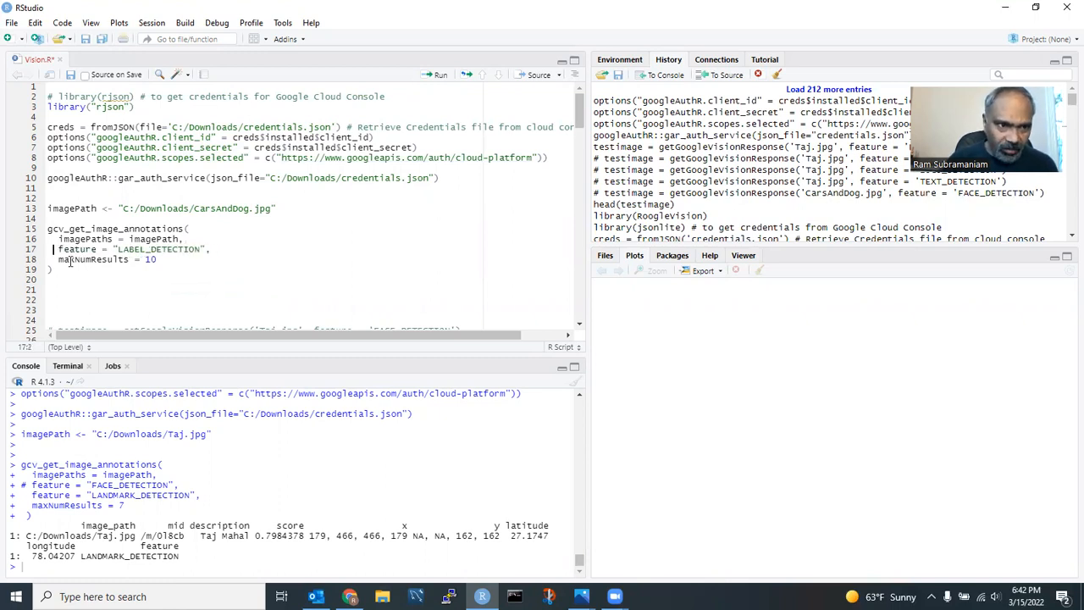
pyautogui.moveTo(58, 249); pyautogui.dragTo(155, 259)
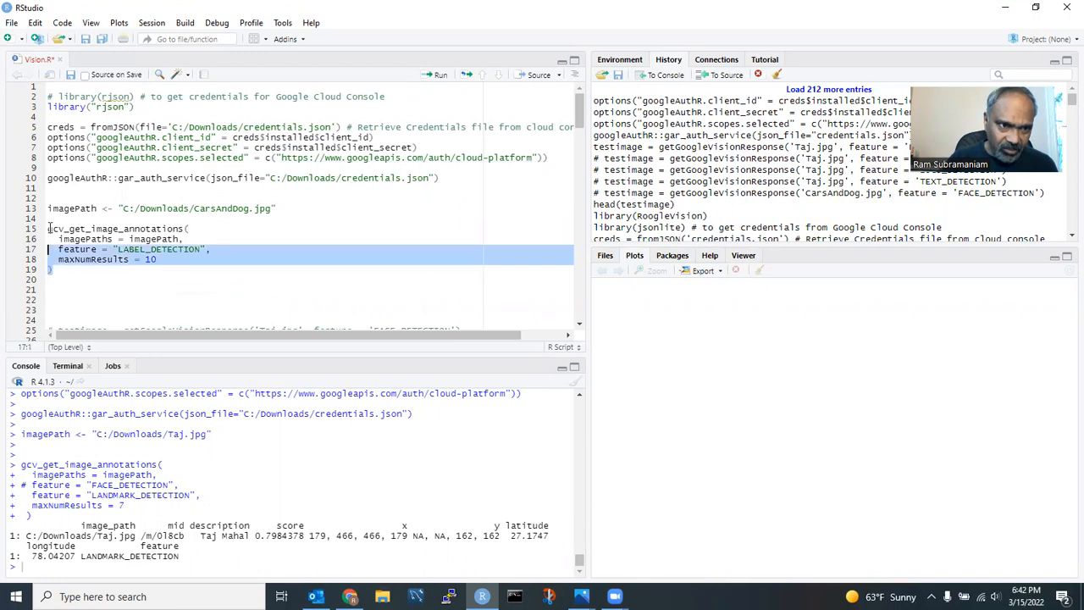
pyautogui.press('ctrl+a')
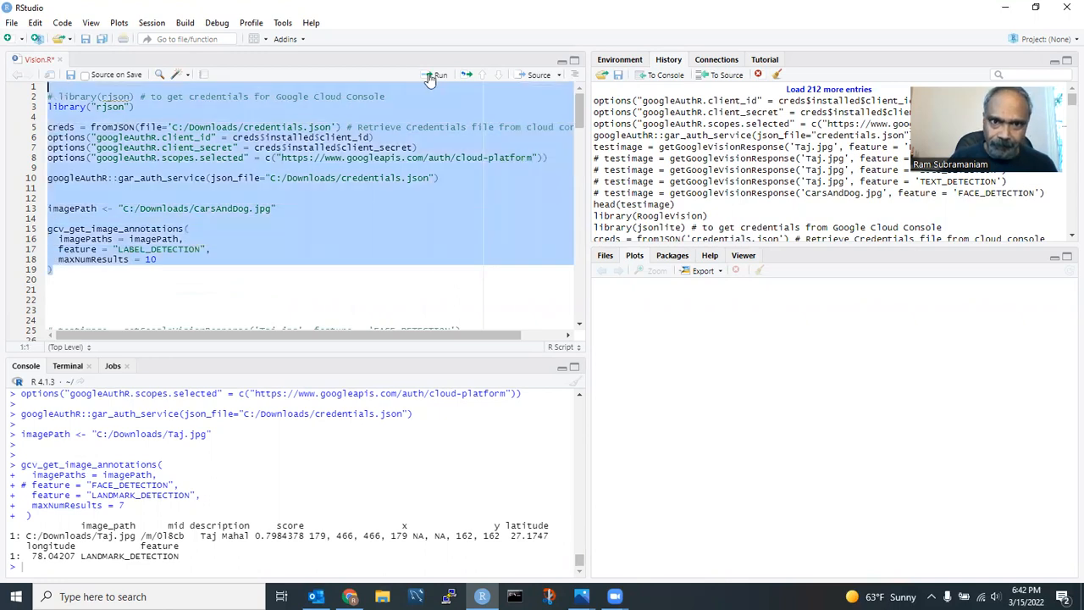
pyautogui.click(436, 75)
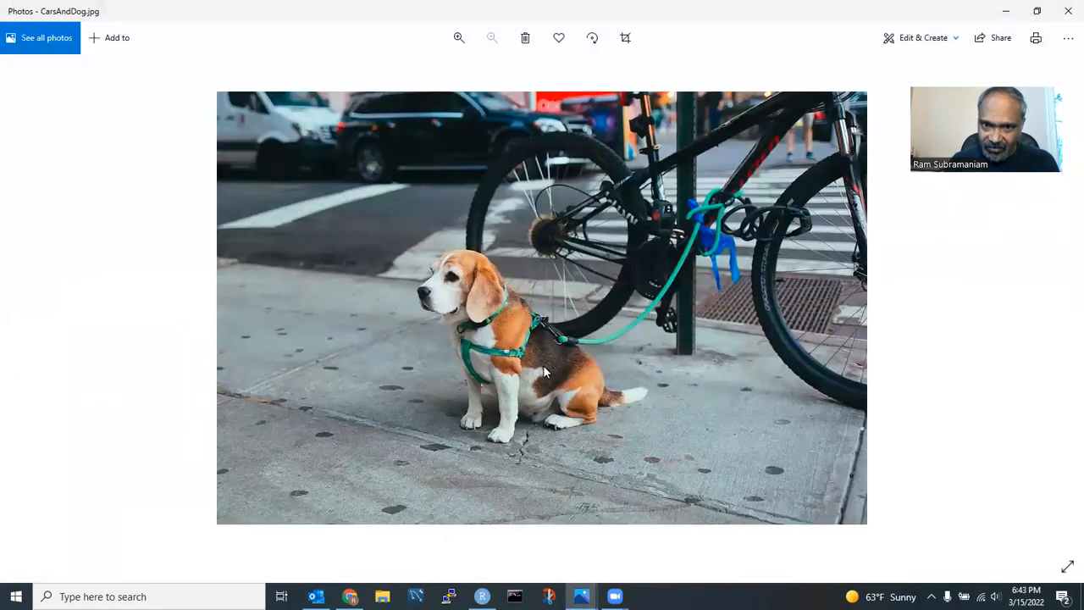
pyautogui.moveTo(799, 271)
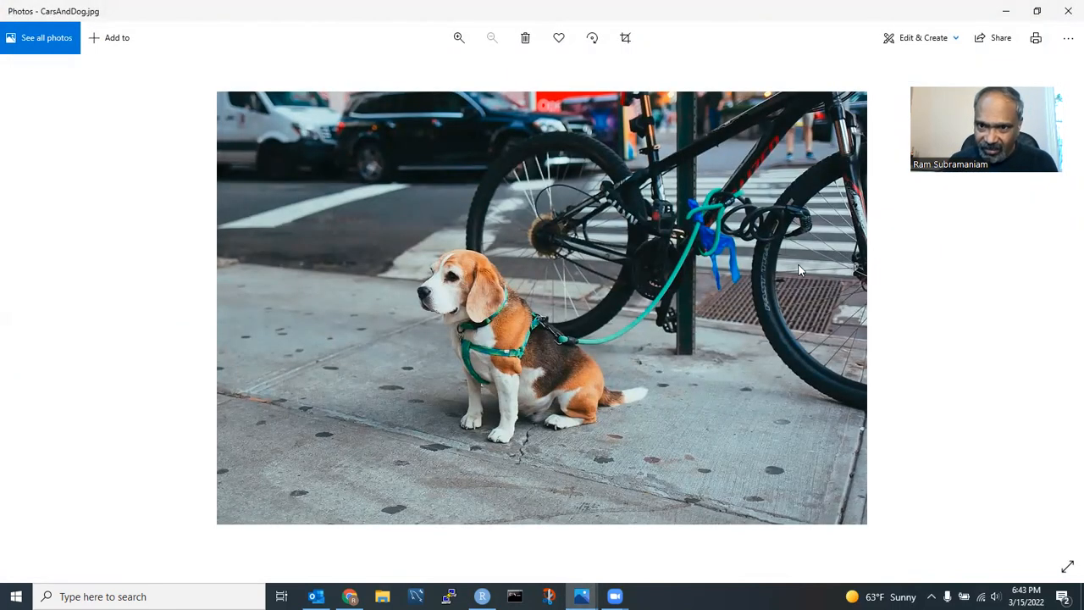
pyautogui.moveTo(710, 216)
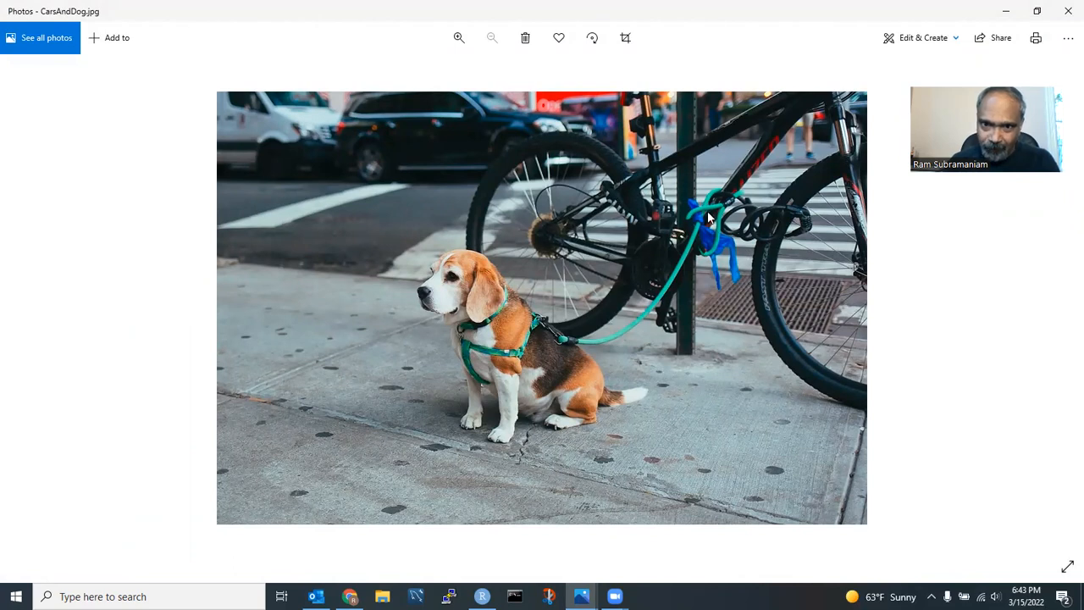
pyautogui.moveTo(779, 223)
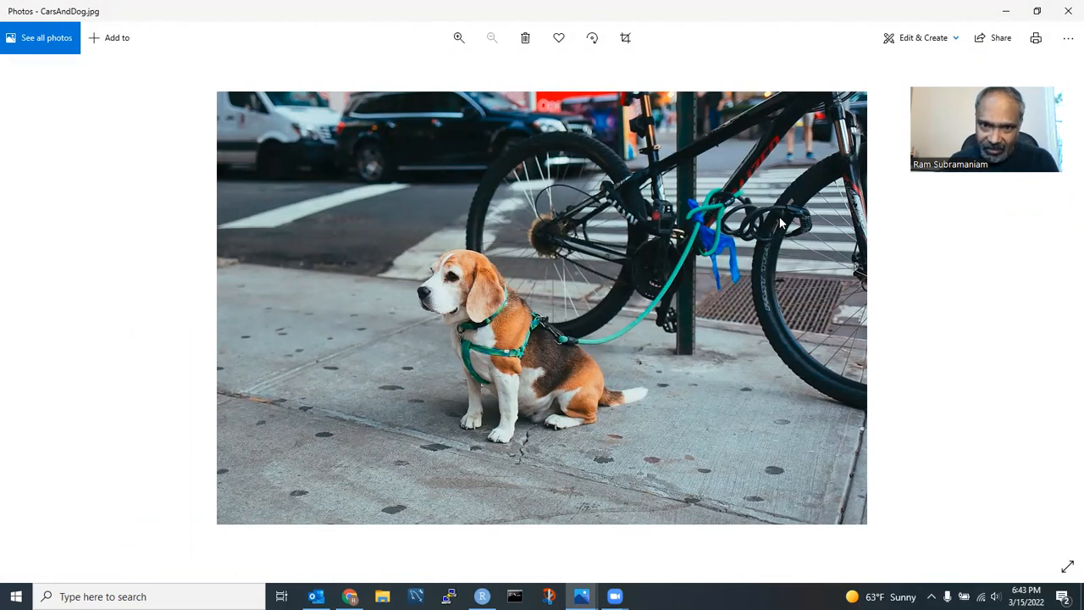
pyautogui.moveTo(518, 332)
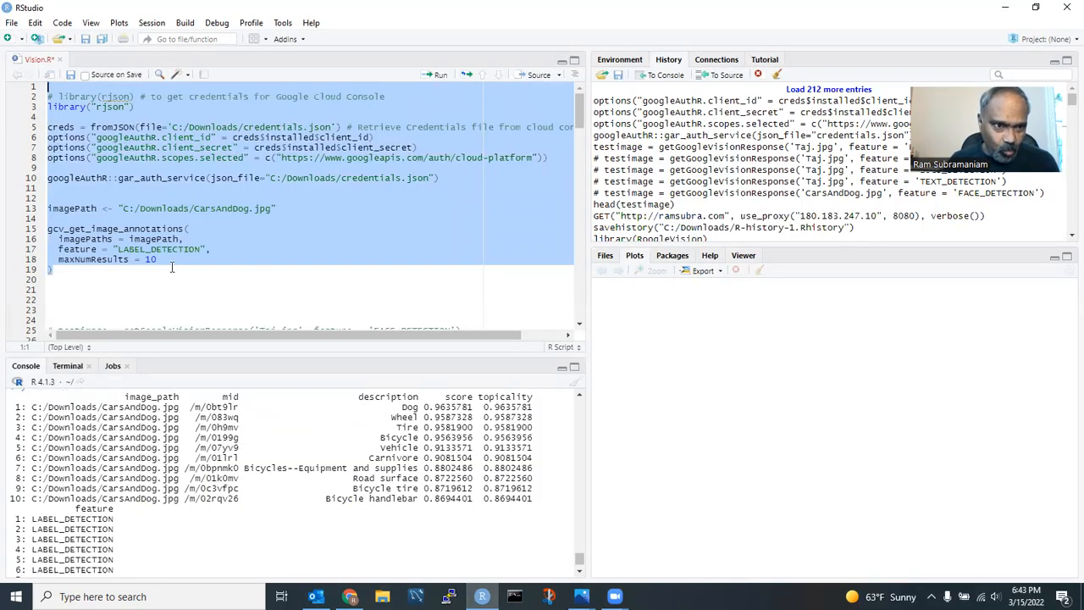
pyautogui.click(53, 248)
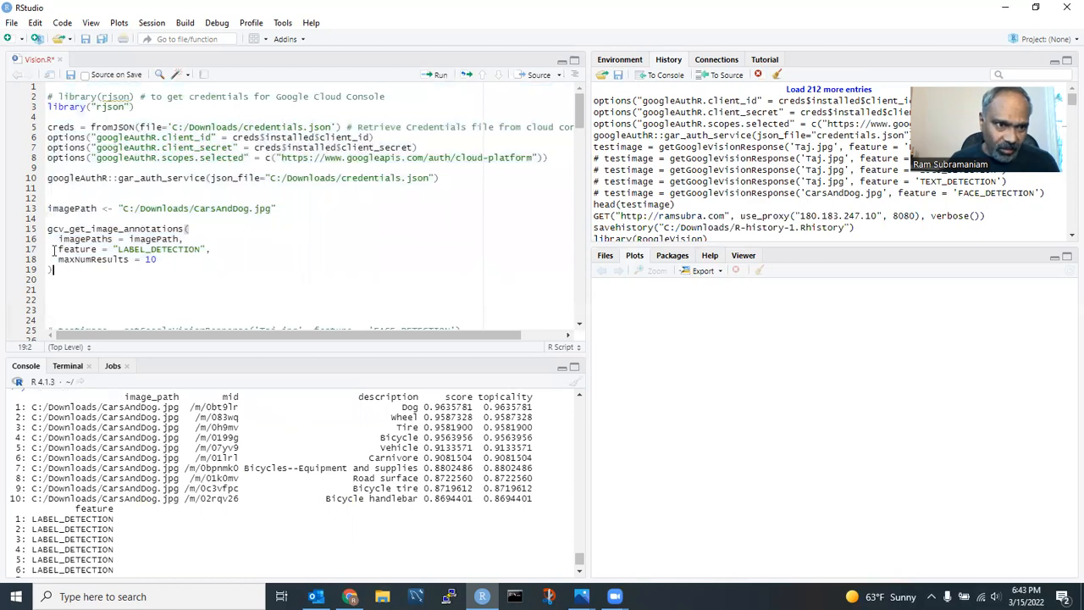
pyautogui.moveTo(58, 239); pyautogui.dragTo(58, 269)
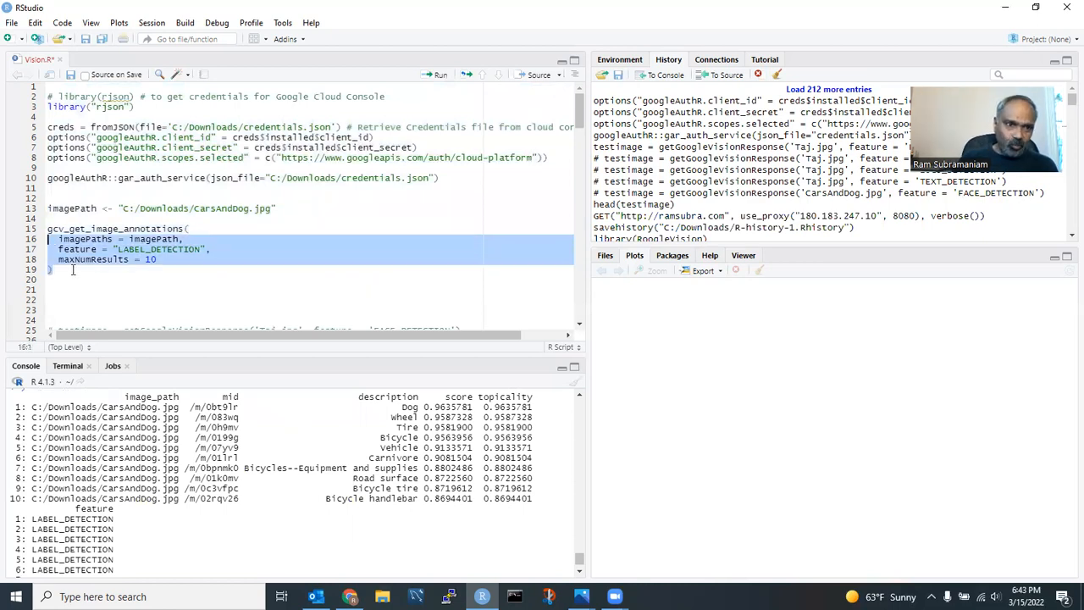
pyautogui.click(54, 269)
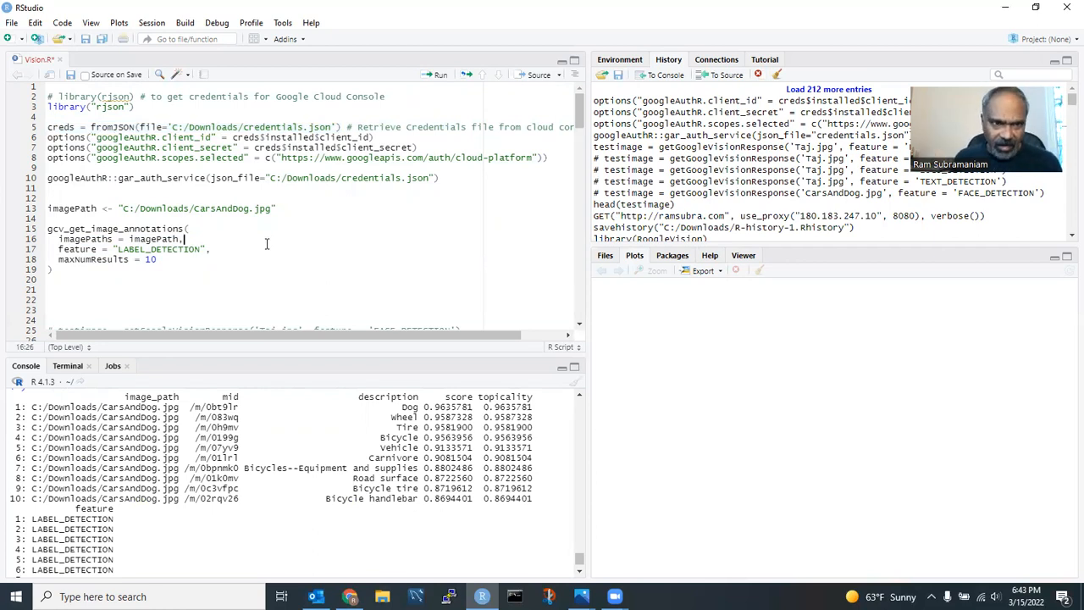
pyautogui.moveTo(403, 298)
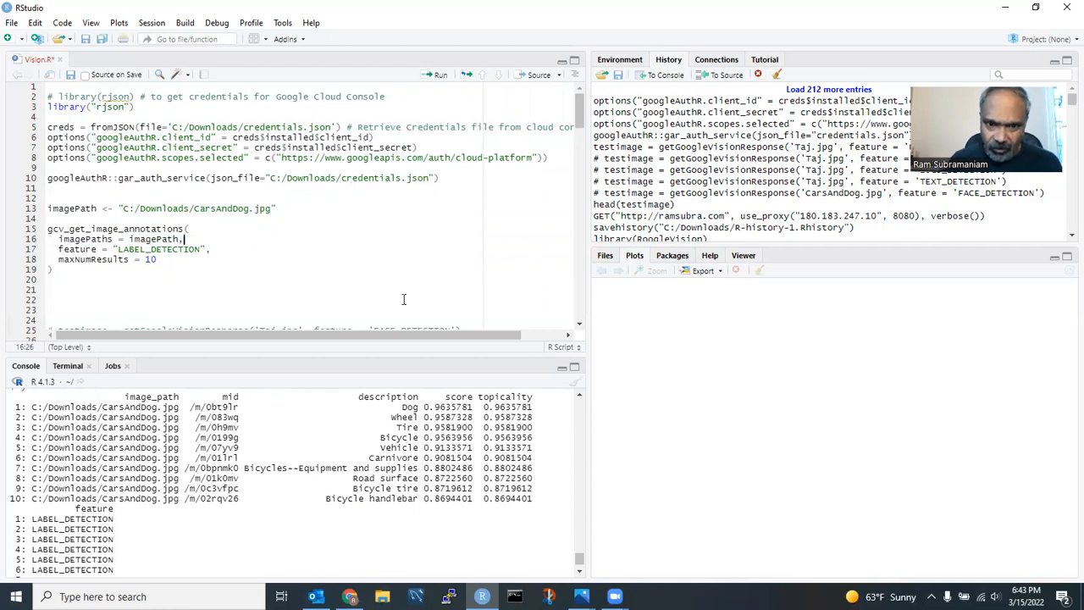